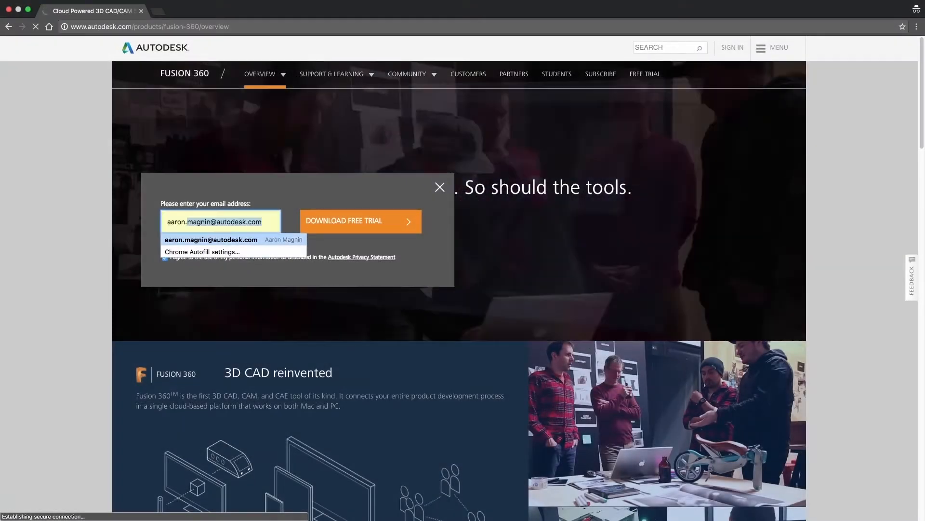
- Fill in the autofilled email and request the Fusion 360 free trial download
{"action": "left_click", "coordinate": [211, 239]}
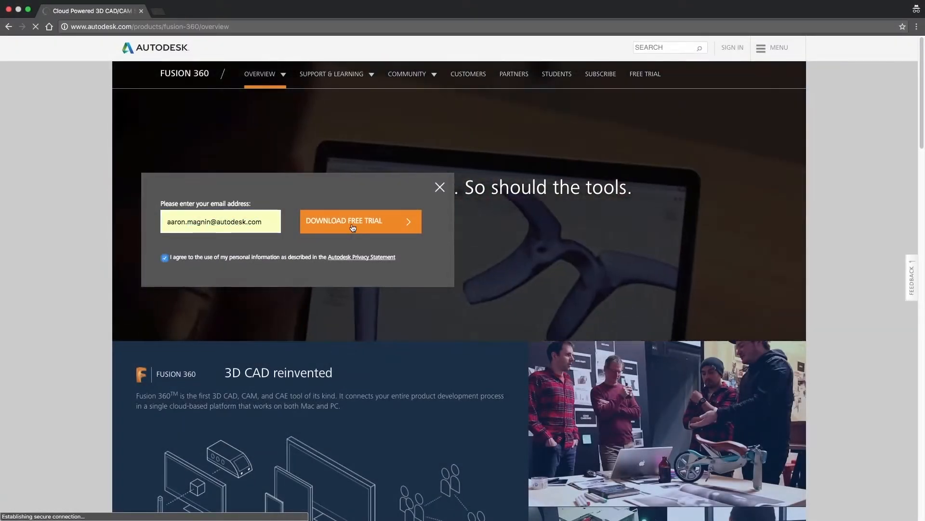
{"action": "left_click", "coordinate": [360, 221]}
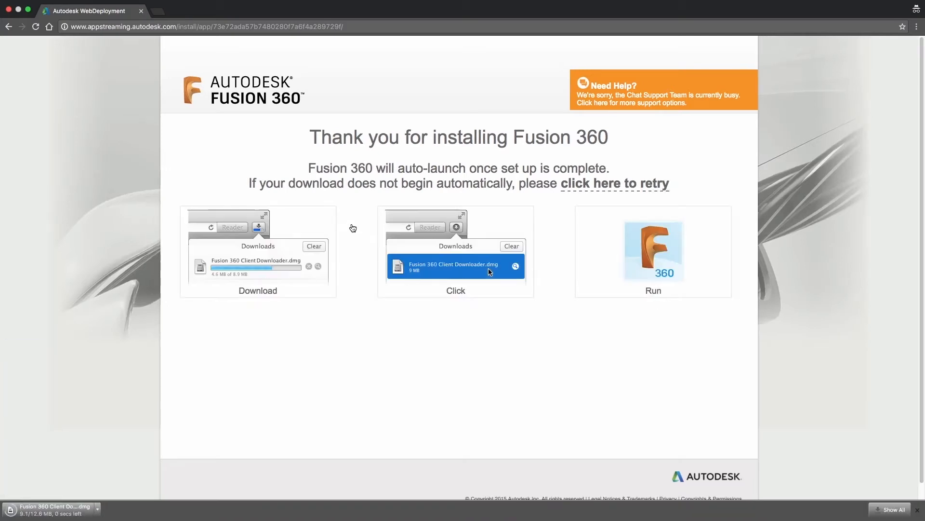